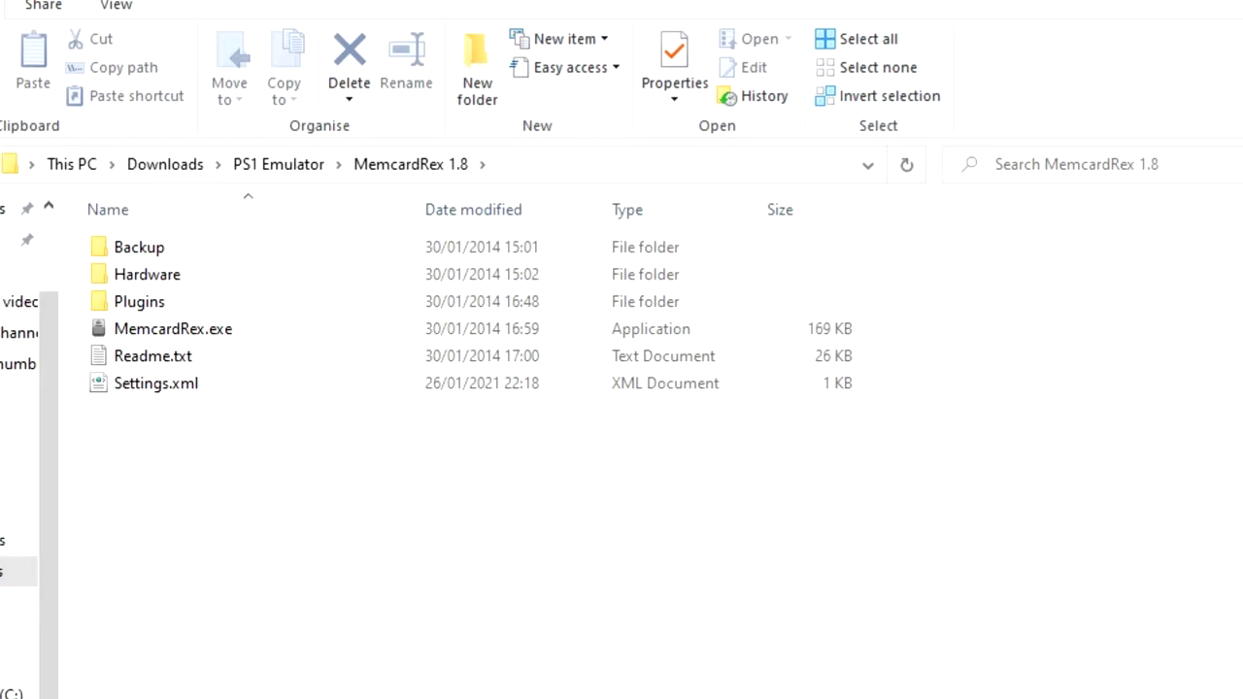
# Step: Launch MemcardRex.exe from the MemcardRex 1.8 folder in File Explorer
pyautogui.doubleClick(173, 328)
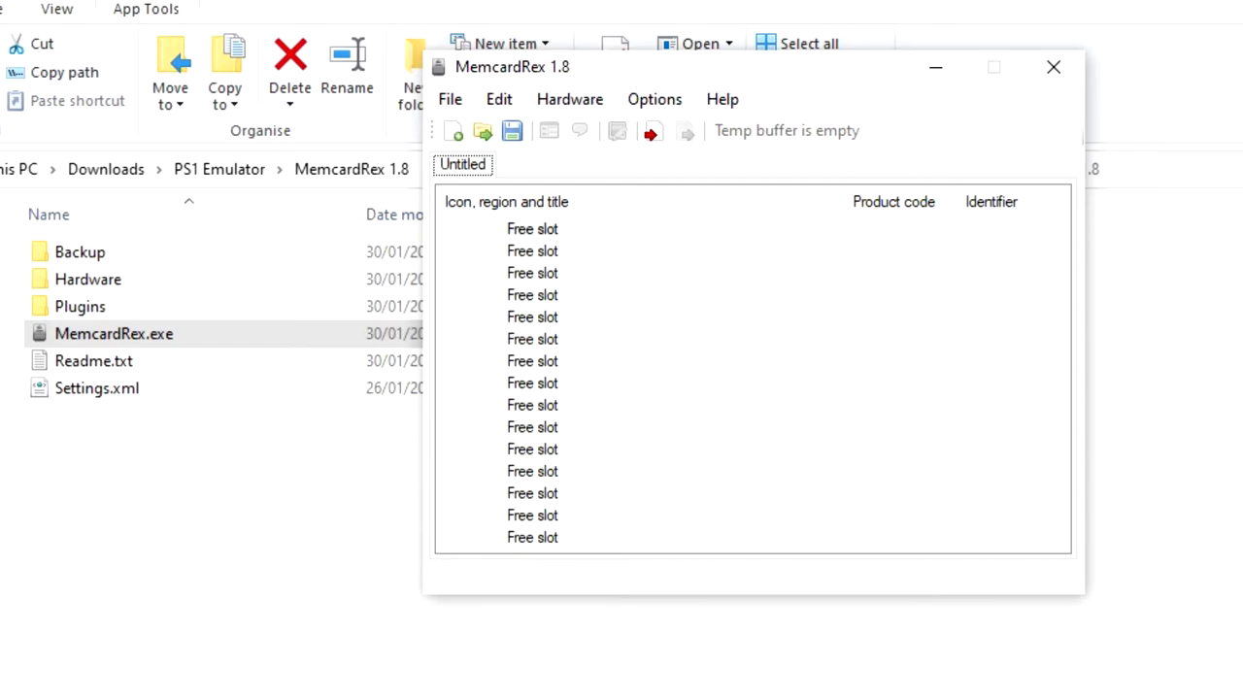
# Step: Open the epsxe000.mcr memory card from the memcards folder
pyautogui.click(449, 99)
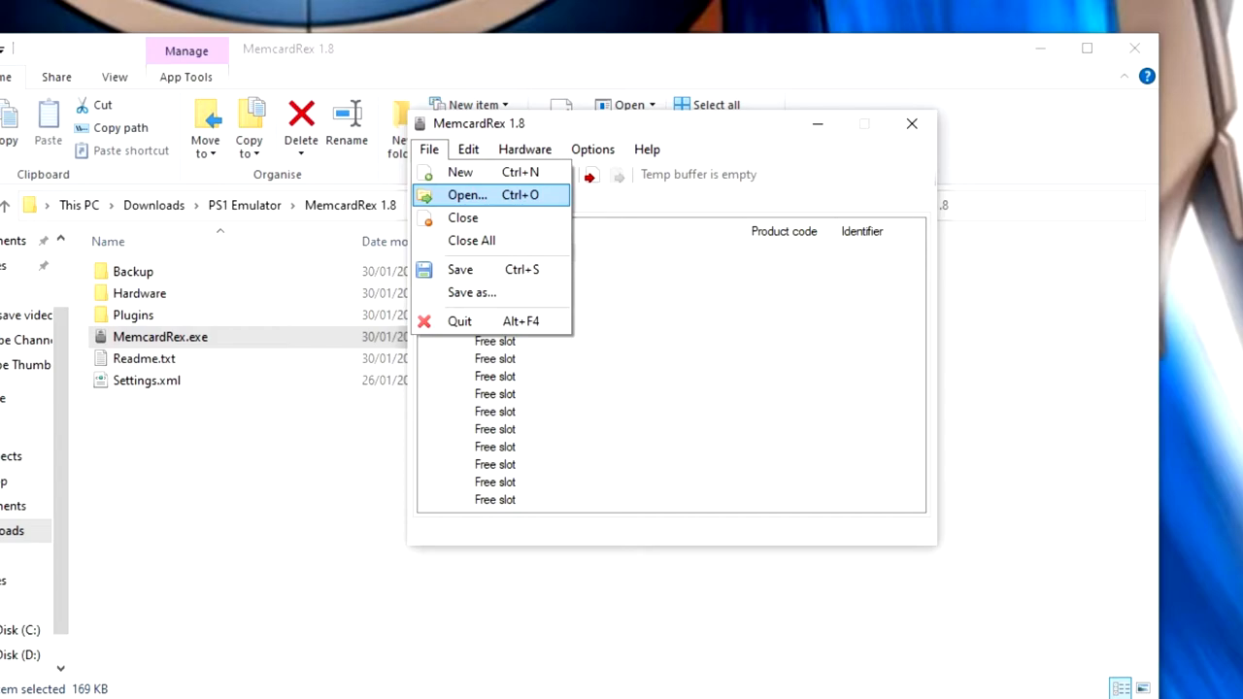
pyautogui.click(467, 196)
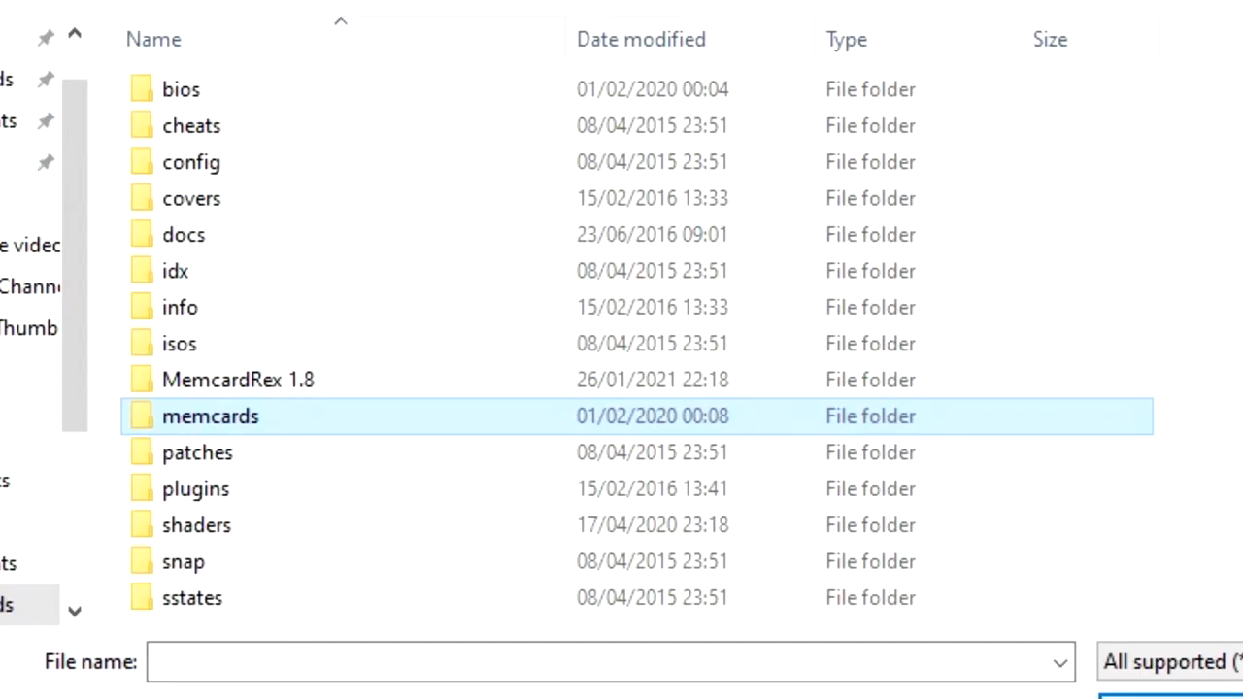
pyautogui.doubleClick(210, 416)
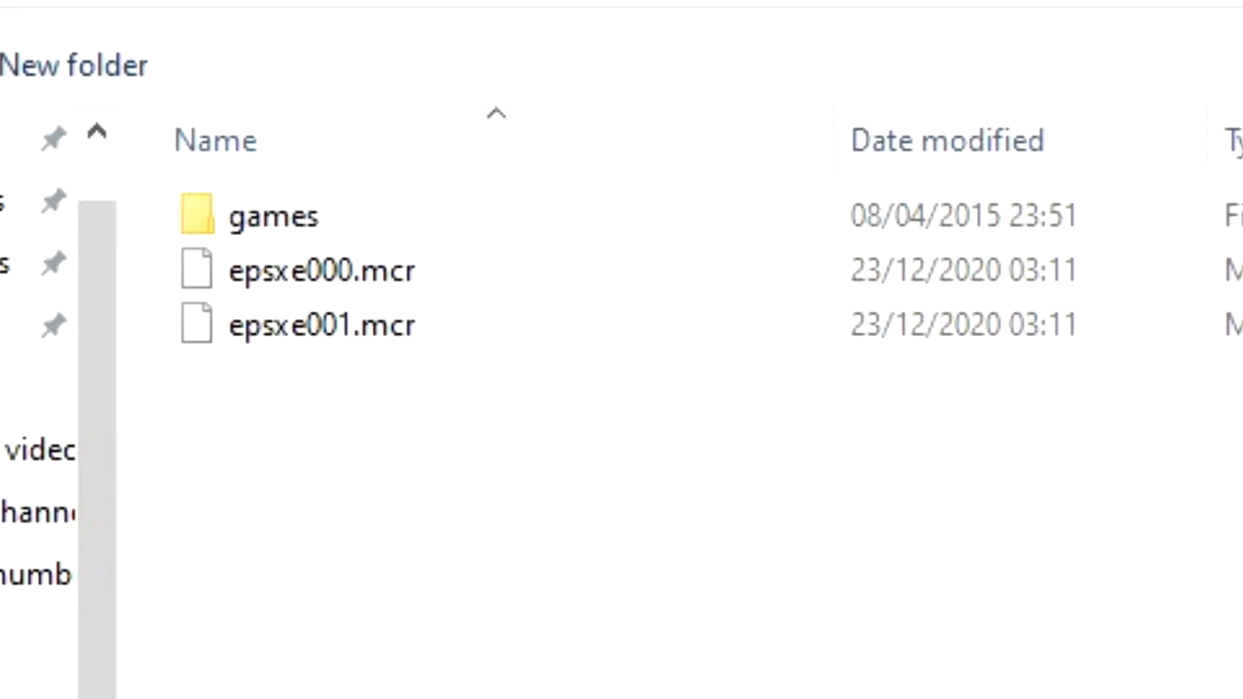
pyautogui.doubleClick(320, 270)
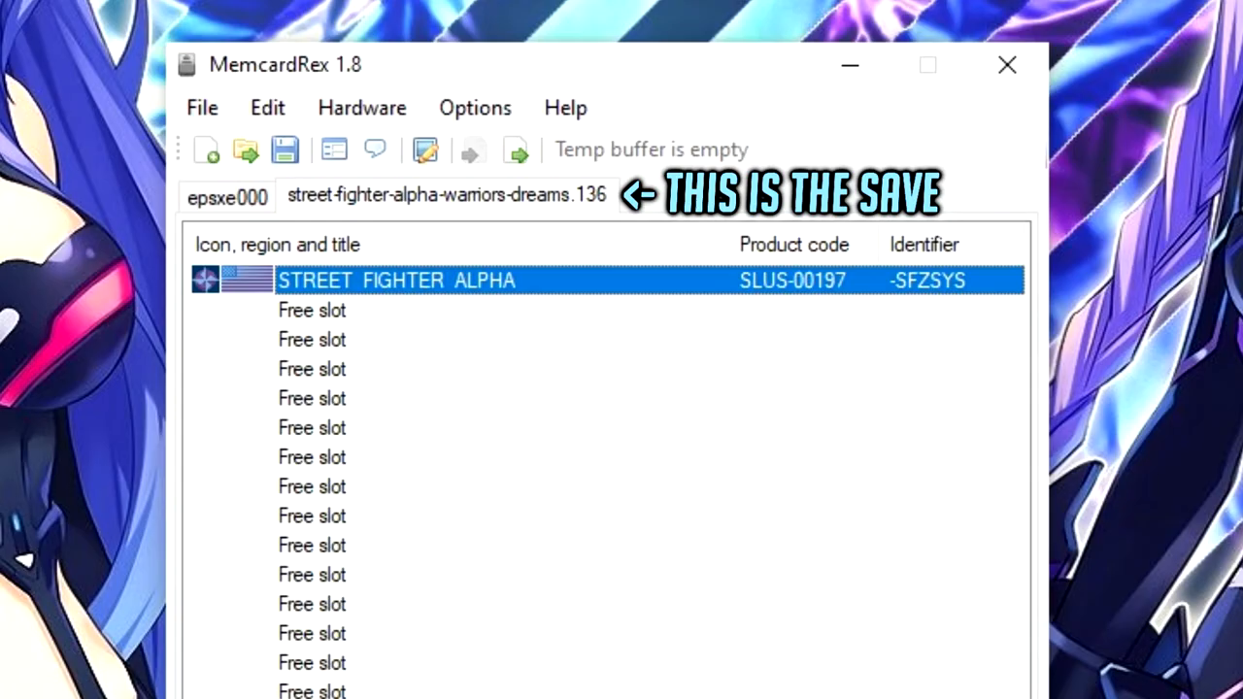
# Step: Export the STREET FIGHTER ALPHA save to a separate save file
pyautogui.rightClick(396, 280)
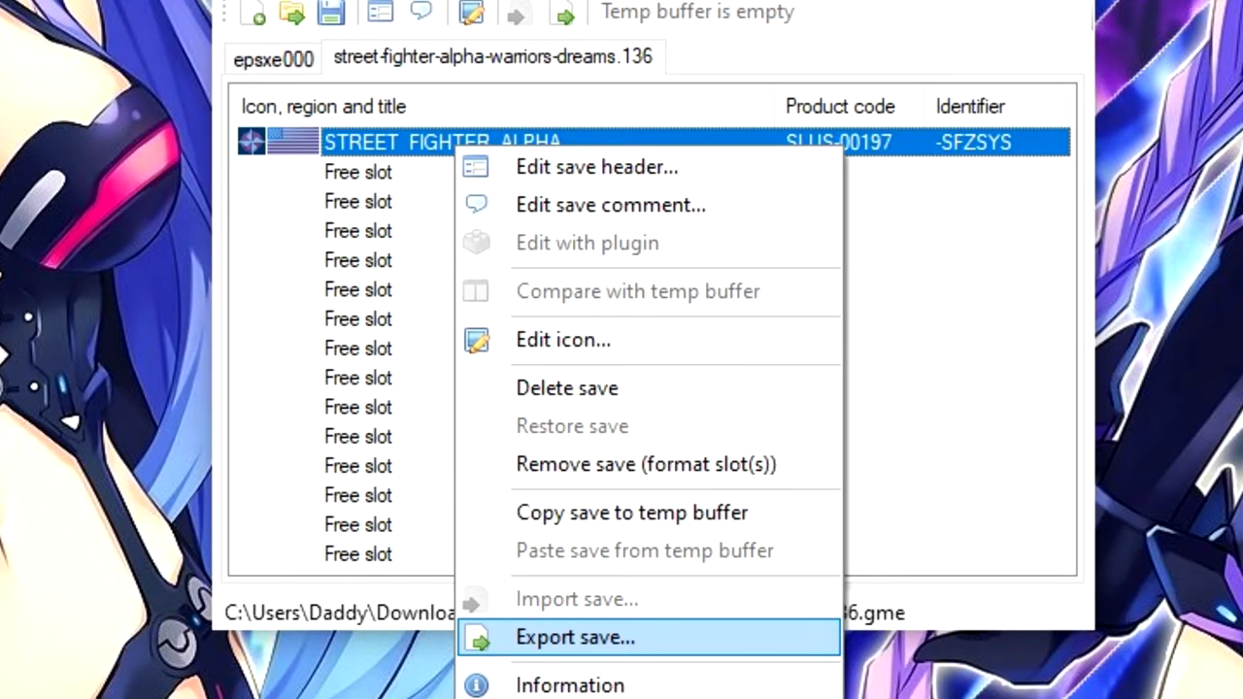
pyautogui.click(575, 638)
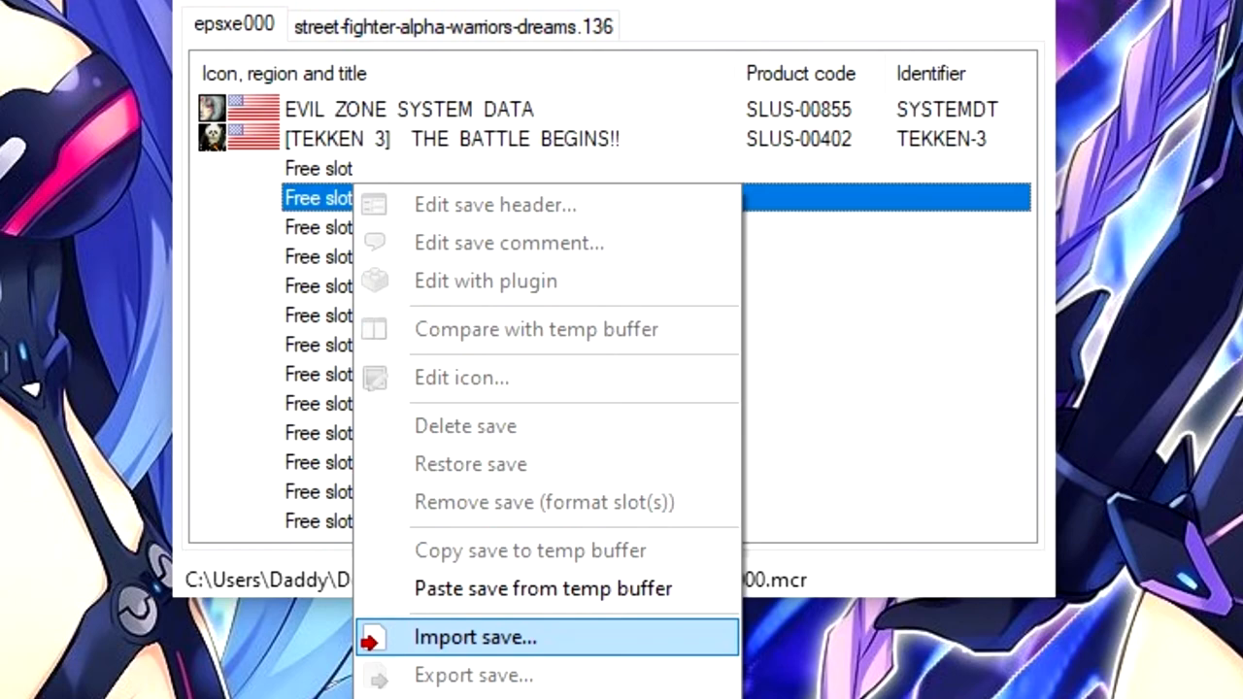
# Step: Start importing a save into a free epsxe000 slot, showing BASLUS-00197-SFZSYS.mcs
pyautogui.click(475, 637)
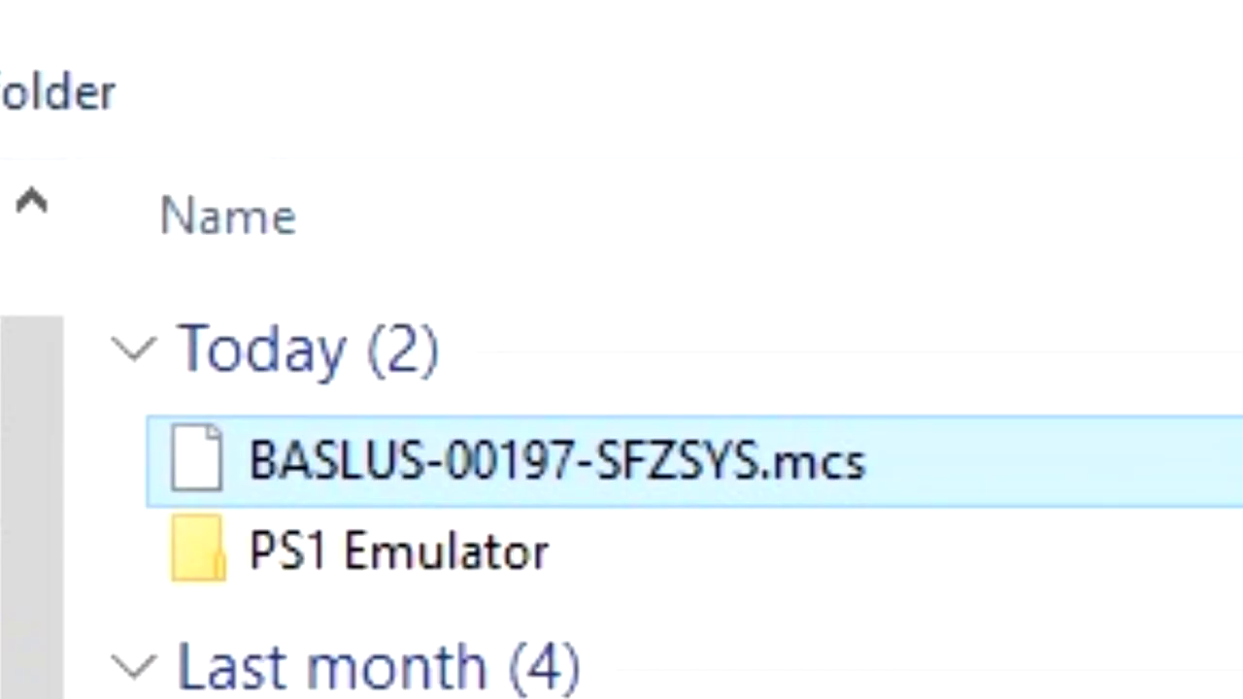